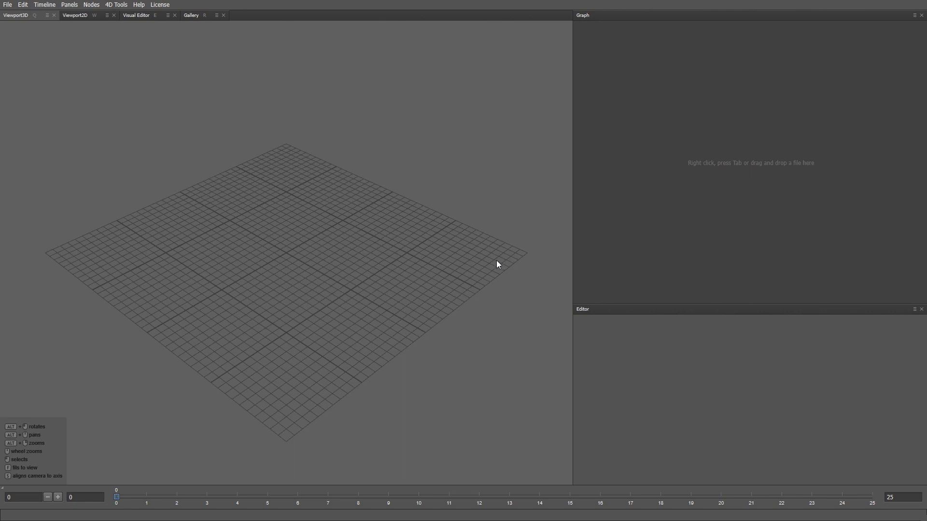
{"action": "mouse_move", "coordinate": [492, 265]}
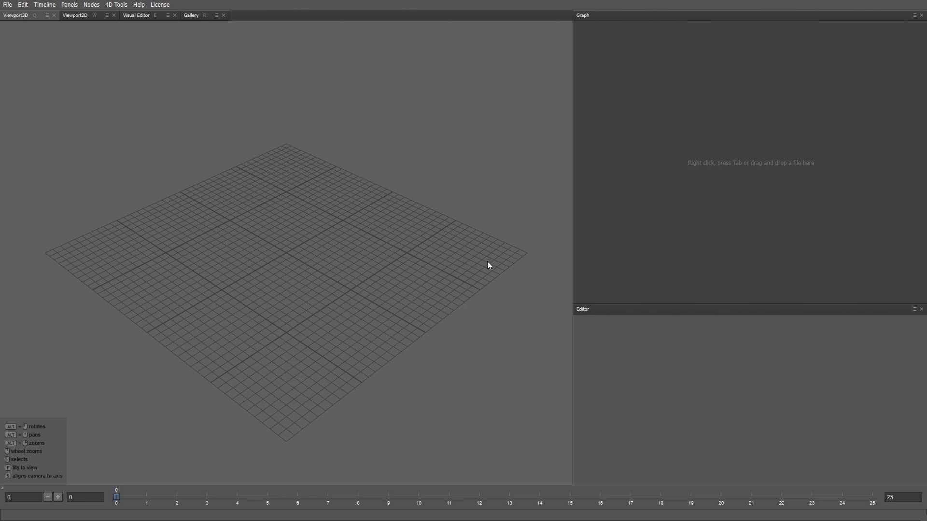
{"action": "mouse_move", "coordinate": [485, 267]}
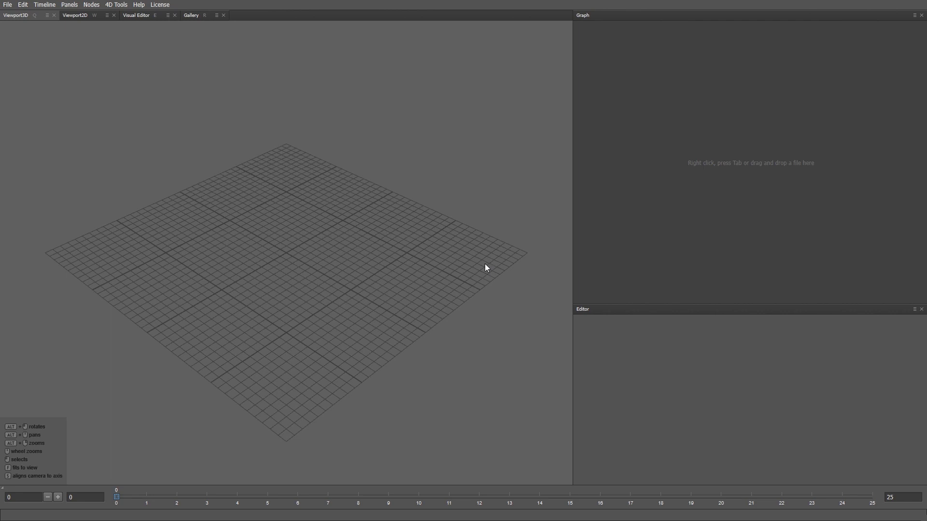
{"action": "mouse_move", "coordinate": [482, 263]}
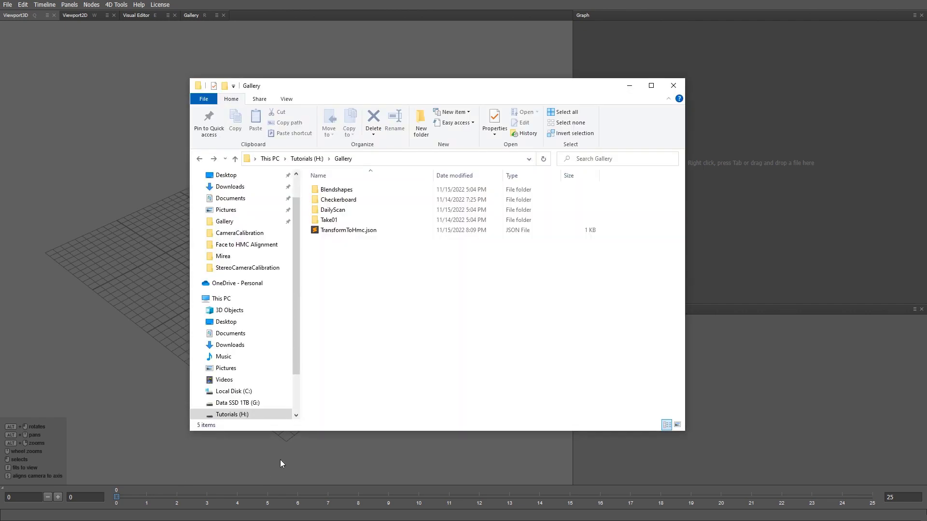
Load Neutral.obj from Gallery > DailyScan into the Wrap4D graph as the head mesh.
{"action": "double_click", "coordinate": [331, 209]}
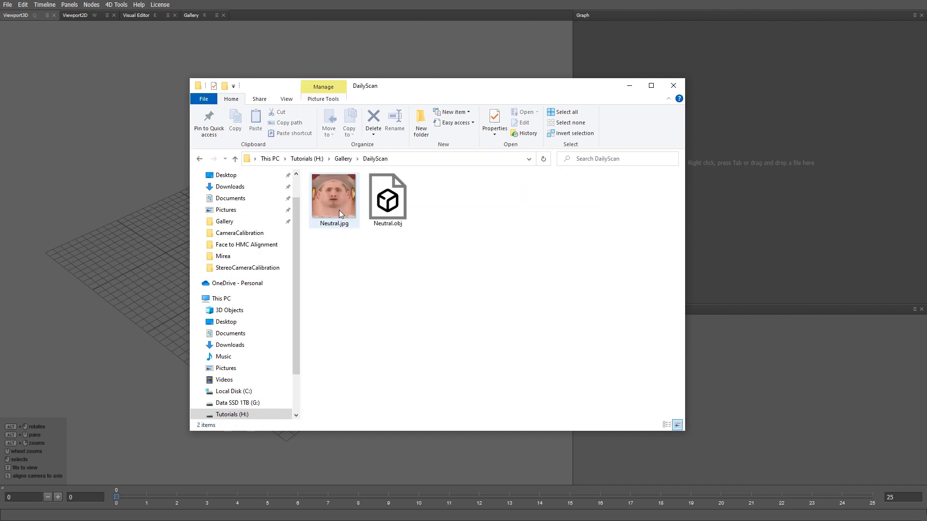
{"action": "left_click_drag", "start_coordinate": [387, 198], "coordinate": [765, 179]}
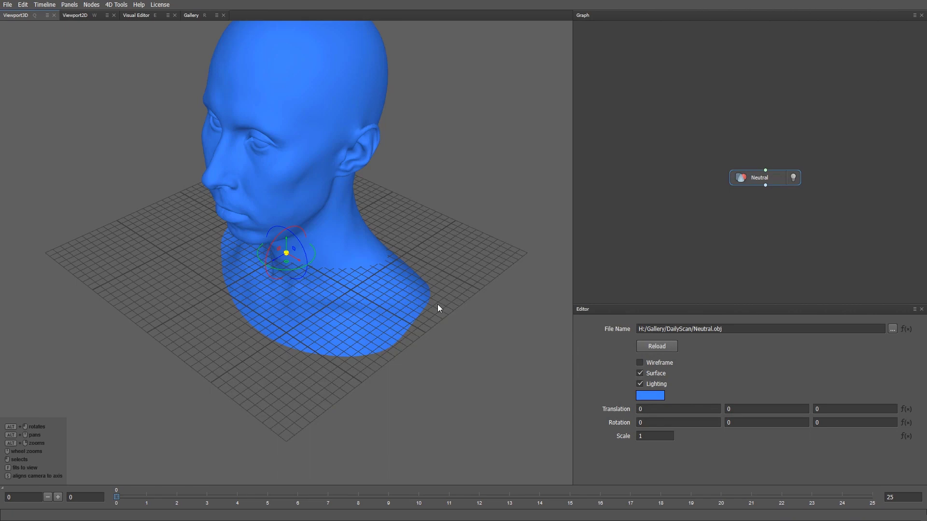
{"action": "left_click_drag", "start_coordinate": [439, 307], "coordinate": [413, 318]}
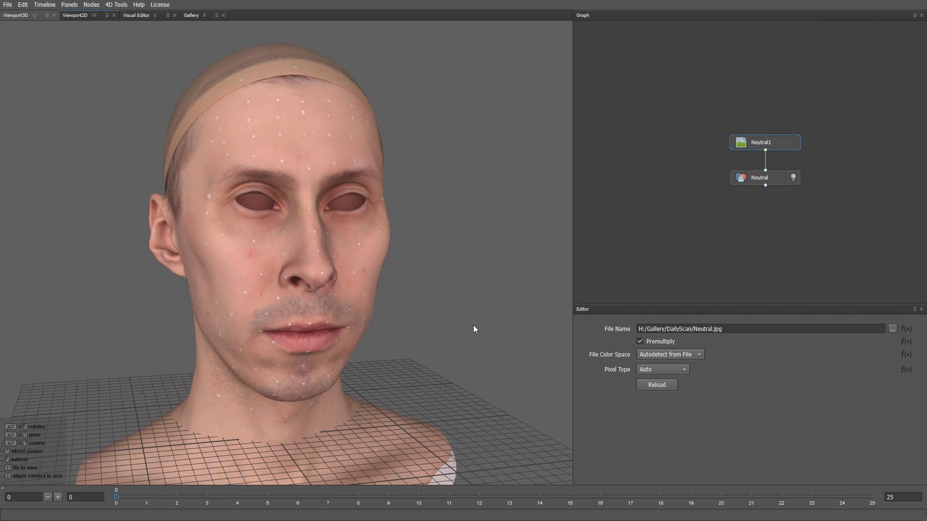
{"action": "mouse_move", "coordinate": [431, 331]}
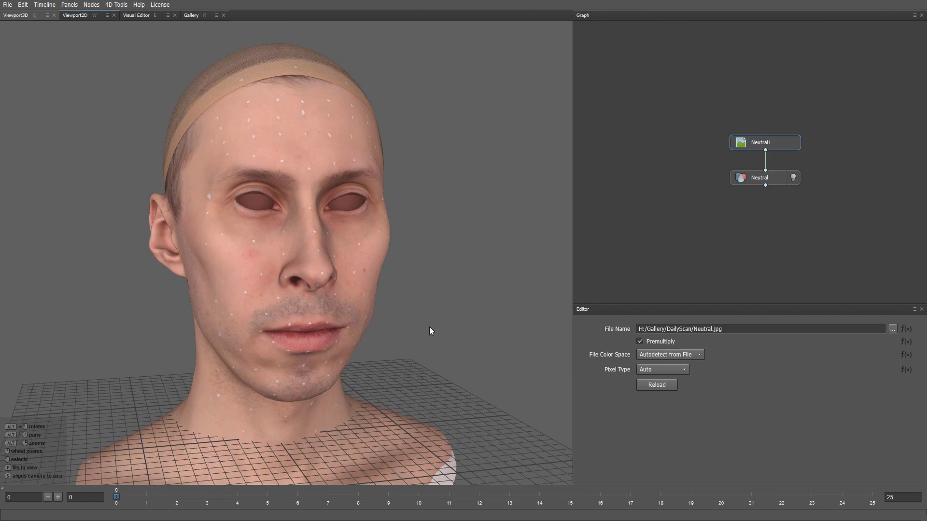
{"action": "mouse_move", "coordinate": [409, 184]}
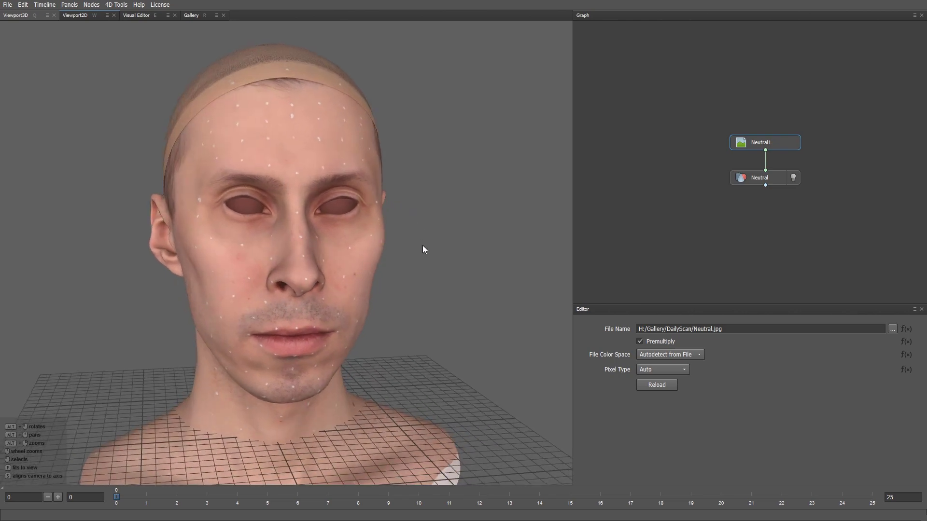
{"action": "mouse_move", "coordinate": [425, 258]}
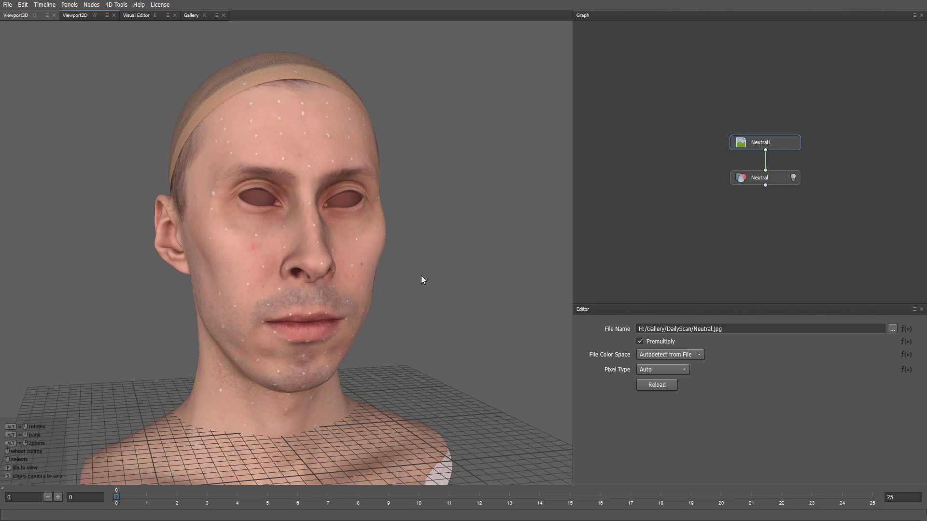
{"action": "mouse_move", "coordinate": [712, 205]}
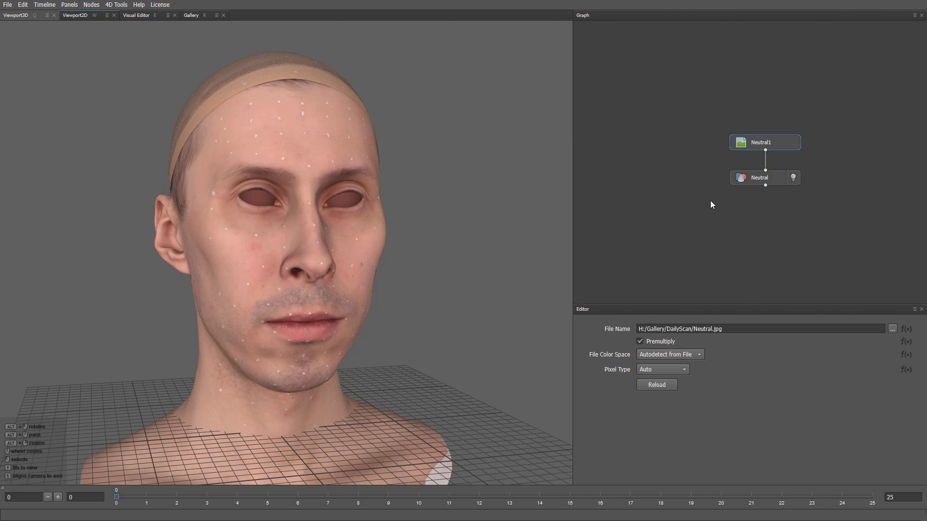
Turn off the Neutral node's wireframe overlay and orbit to a front-on view of the head.
{"action": "left_click", "coordinate": [759, 178]}
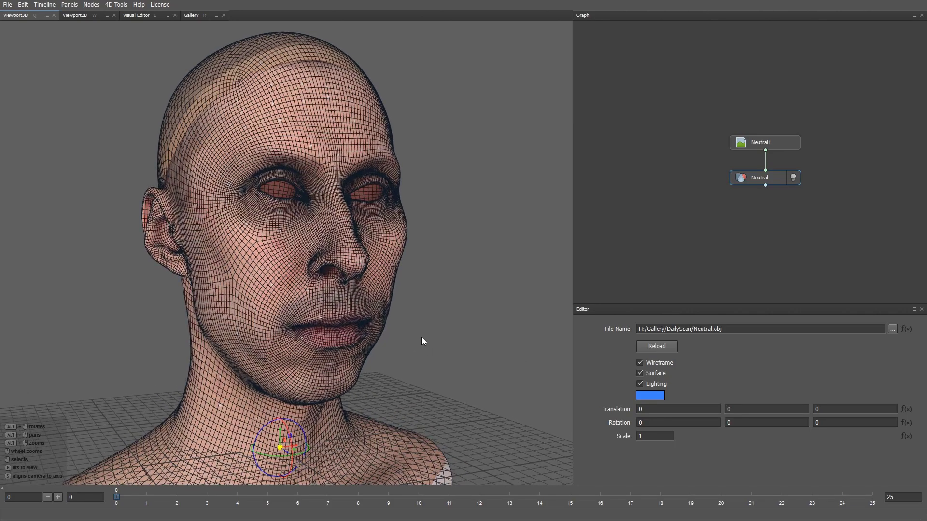
{"action": "left_click", "coordinate": [639, 373]}
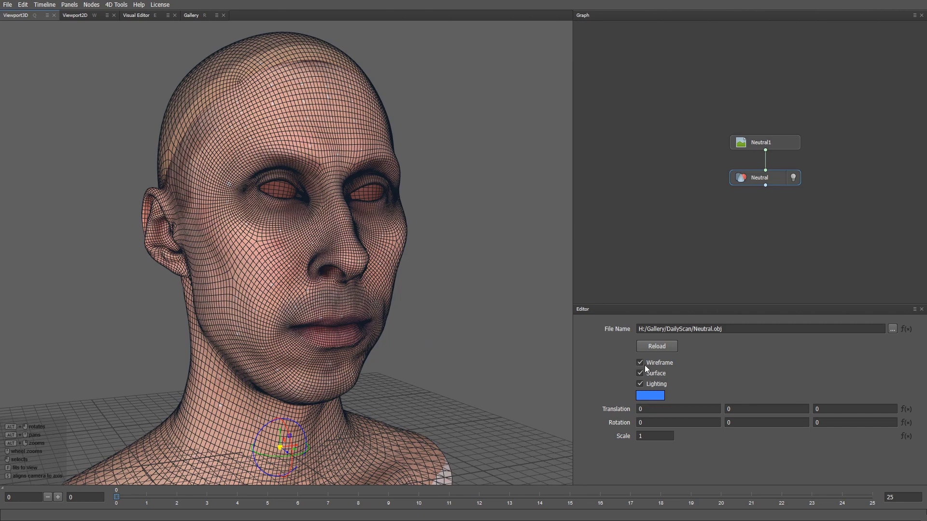
{"action": "left_click", "coordinate": [640, 362]}
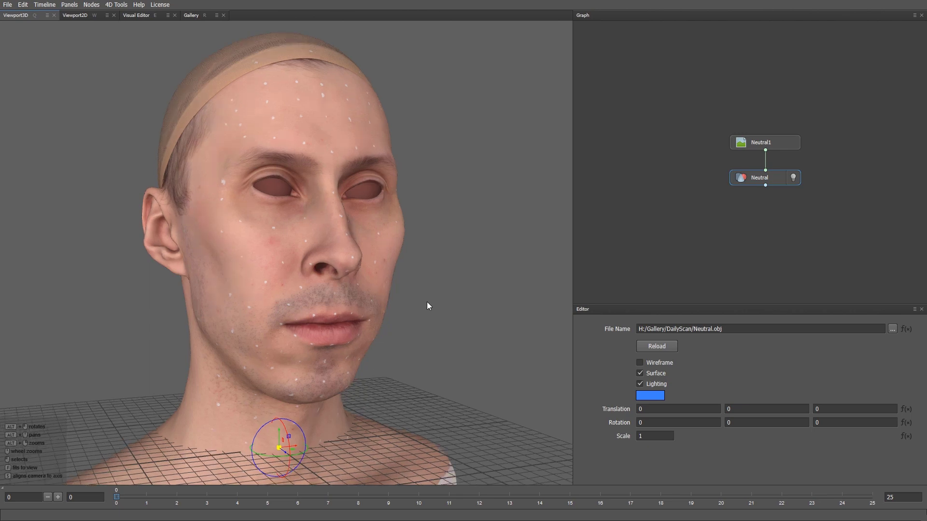
{"action": "left_click_drag", "start_coordinate": [428, 306], "coordinate": [396, 298]}
{"action": "type", "text": "sele"}
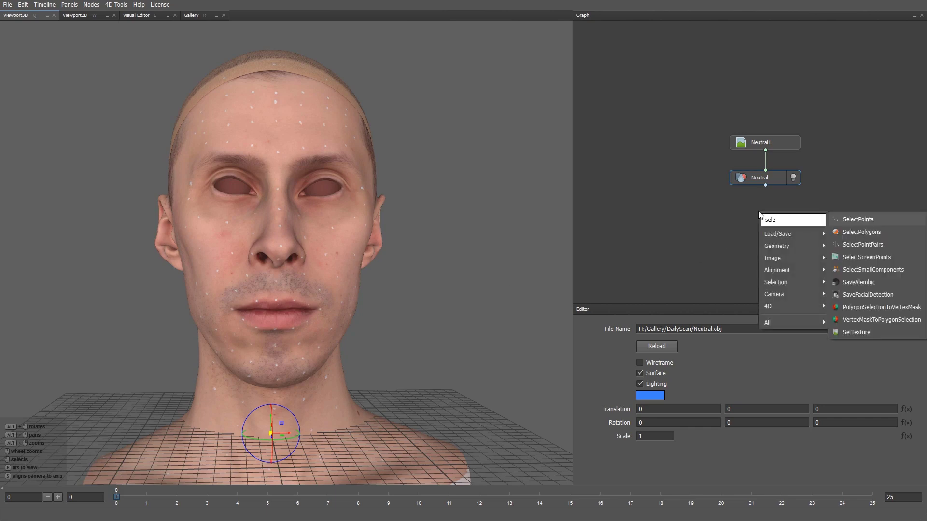
Add a SelectPoints node under the head, set Base Name to Nose and place the first nose point.
{"action": "left_click", "coordinate": [858, 219]}
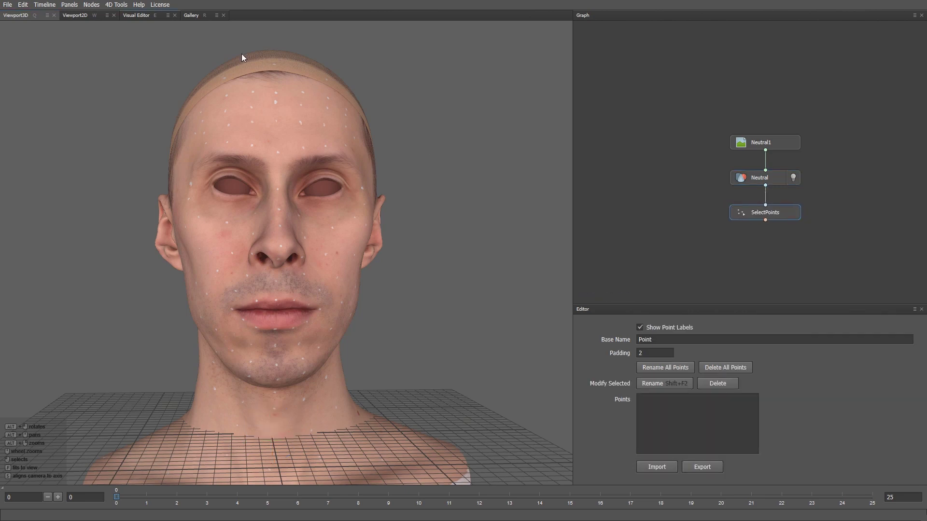
{"action": "left_click", "coordinate": [138, 16]}
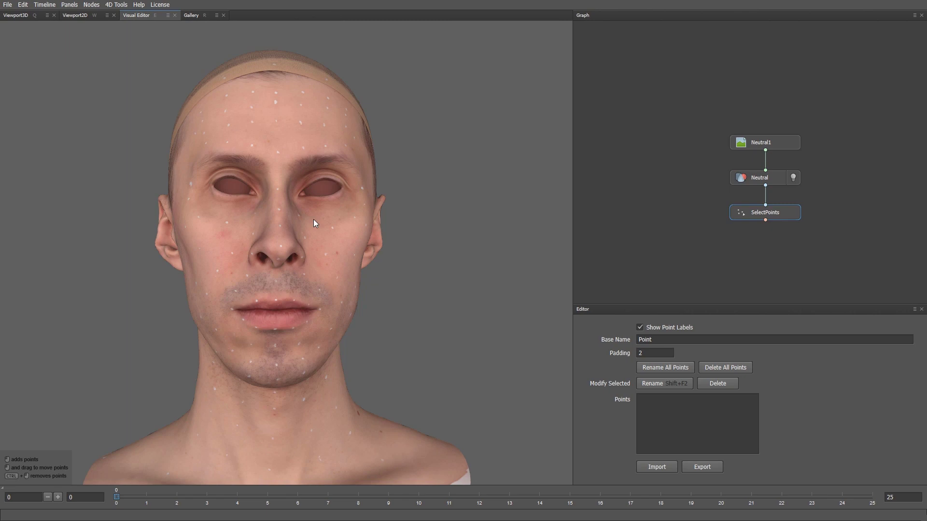
{"action": "mouse_move", "coordinate": [316, 233]}
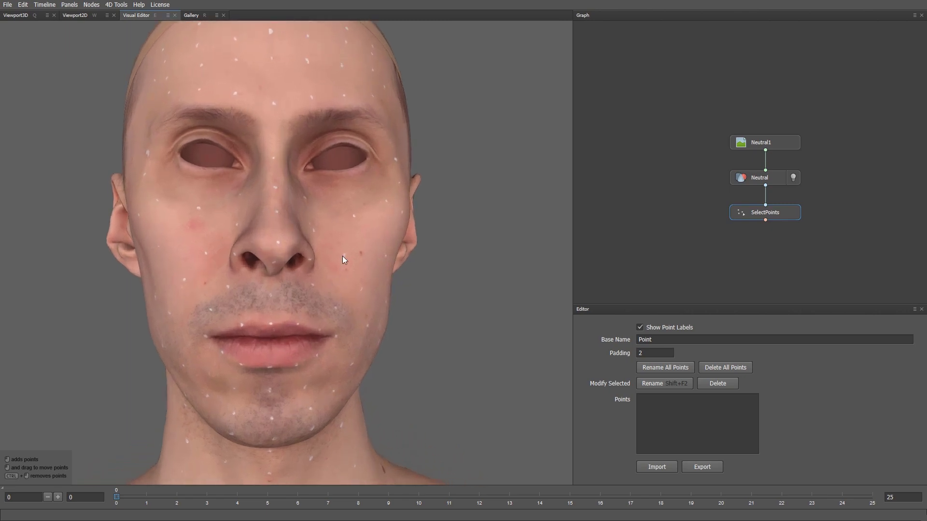
{"action": "left_click_drag", "start_coordinate": [345, 260], "coordinate": [545, 337]}
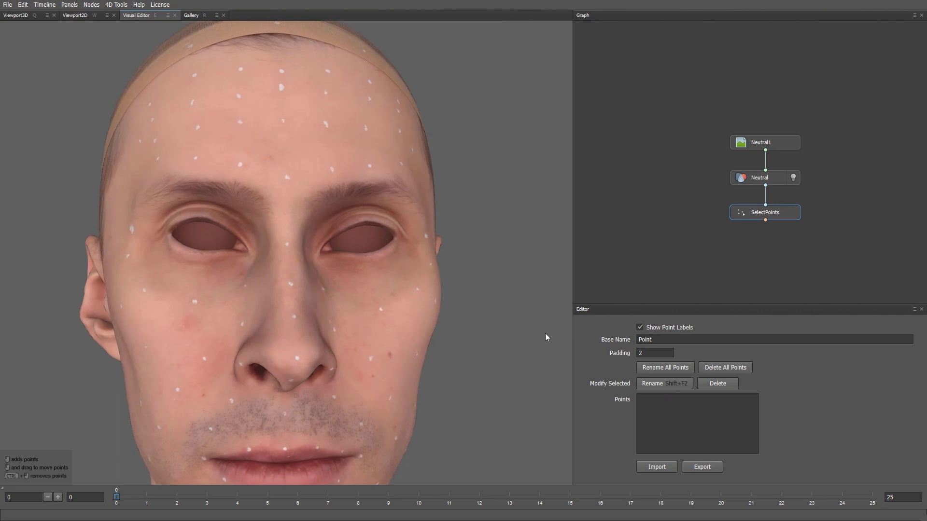
{"action": "type", "text": "Nose"}
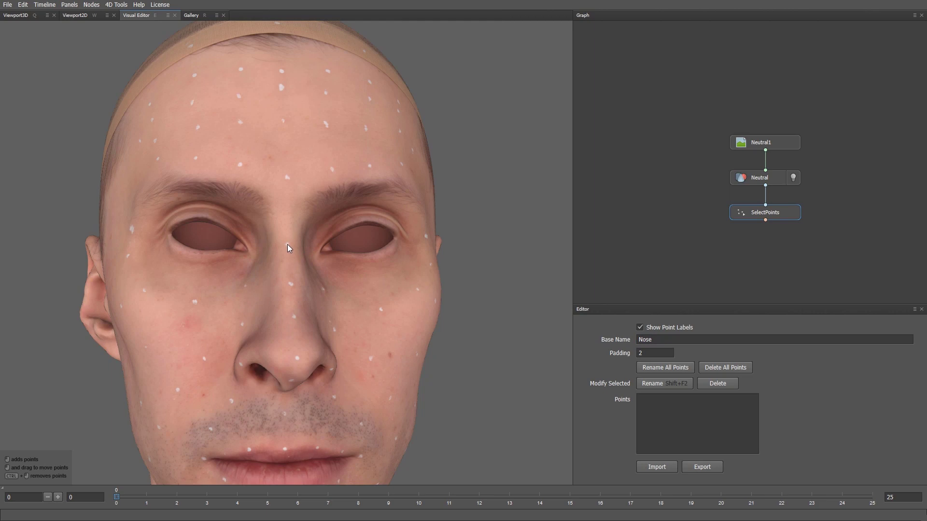
{"action": "left_click", "coordinate": [290, 285]}
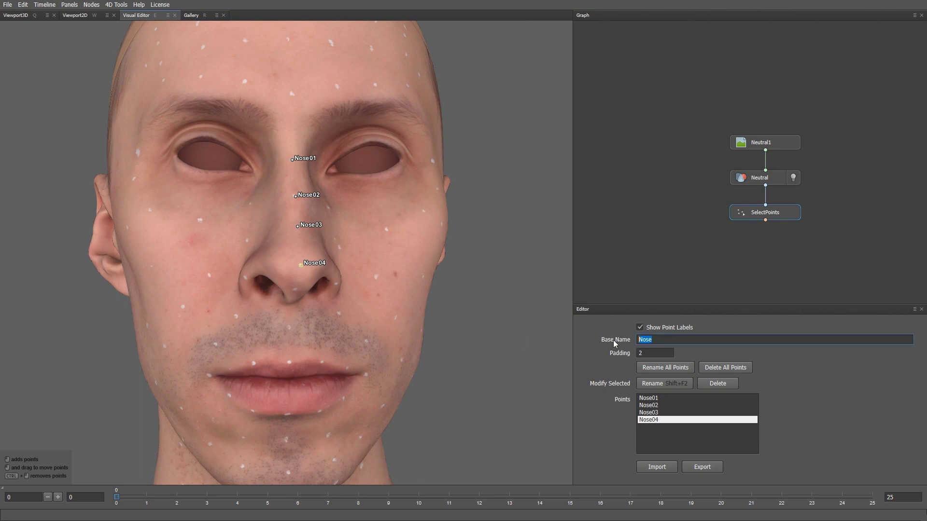
Change the Base Name for the next points to Nasolabial.
{"action": "type", "text": "Nasolabial"}
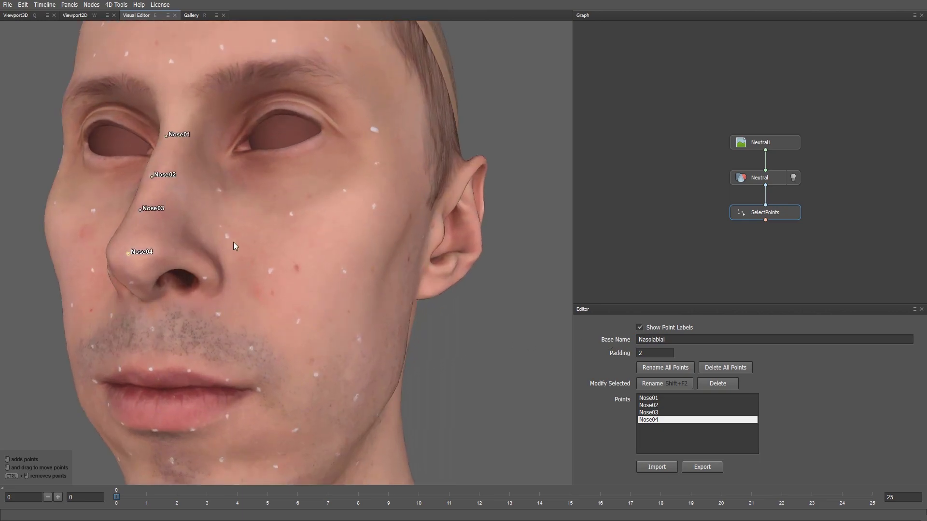
Place Nasolabial points beside the nose and down the cheeks, up to Nasolabial13.
{"action": "left_click", "coordinate": [269, 274]}
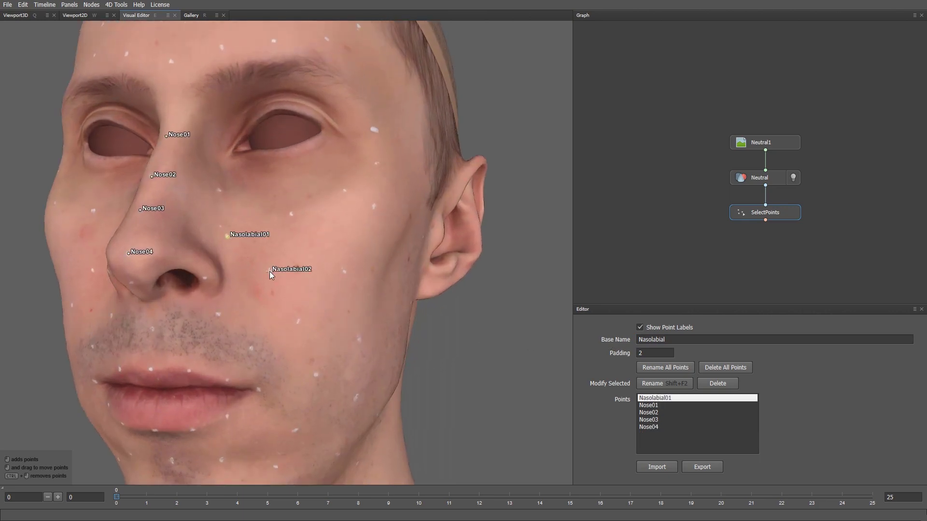
{"action": "left_click", "coordinate": [298, 319]}
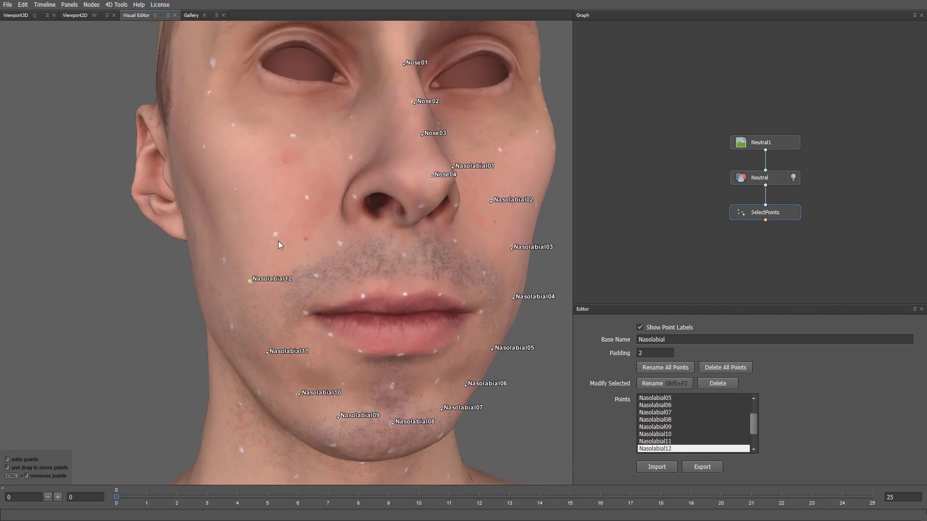
{"action": "left_click", "coordinate": [274, 231]}
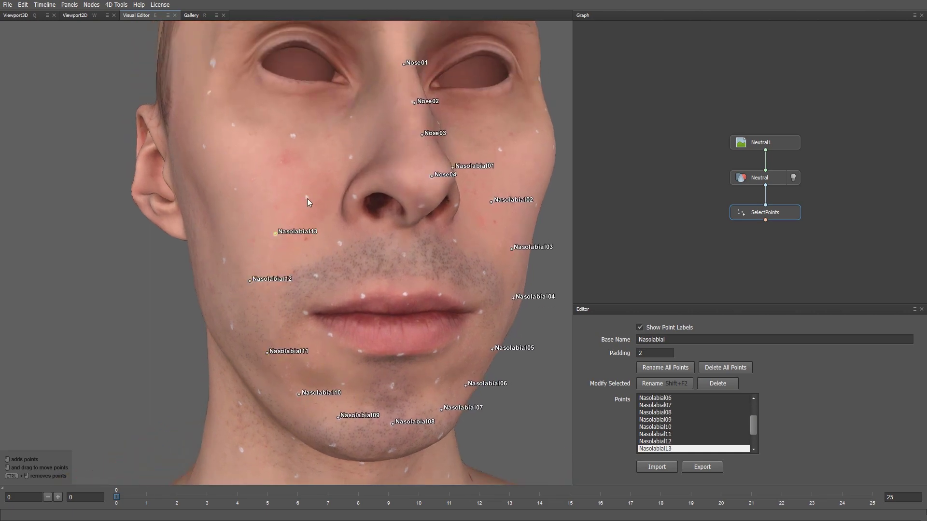
{"action": "left_click", "coordinate": [388, 207]}
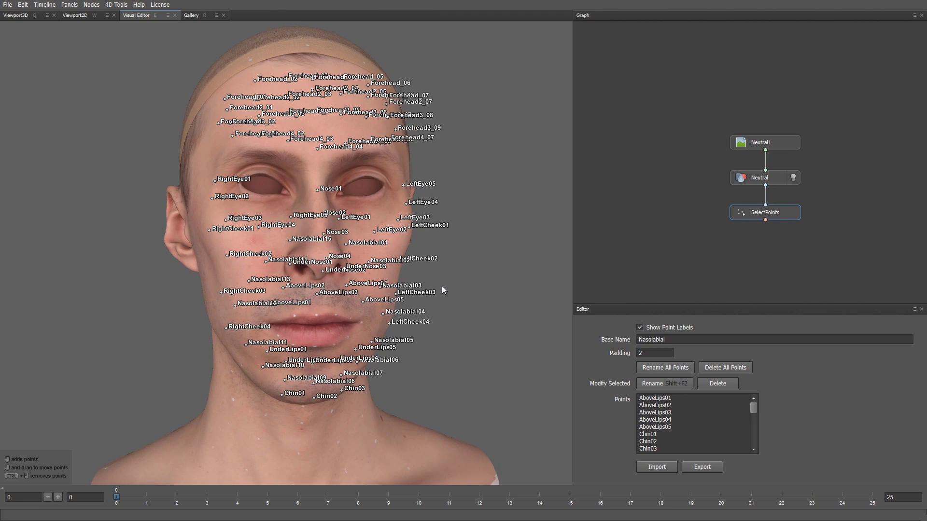
Turn off Show Point Labels so the markers display as plain dots.
{"action": "left_click", "coordinate": [640, 327]}
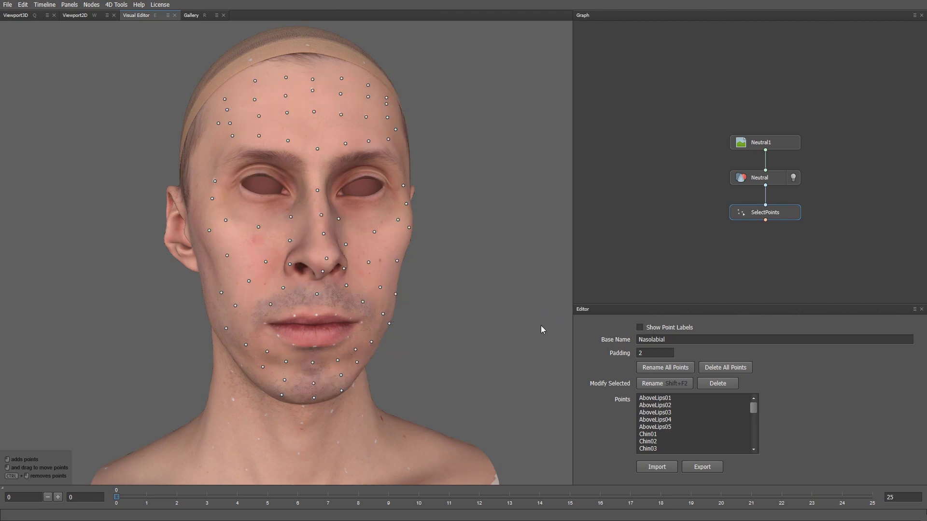
{"action": "mouse_move", "coordinate": [458, 313]}
{"action": "type", "text": "save"}
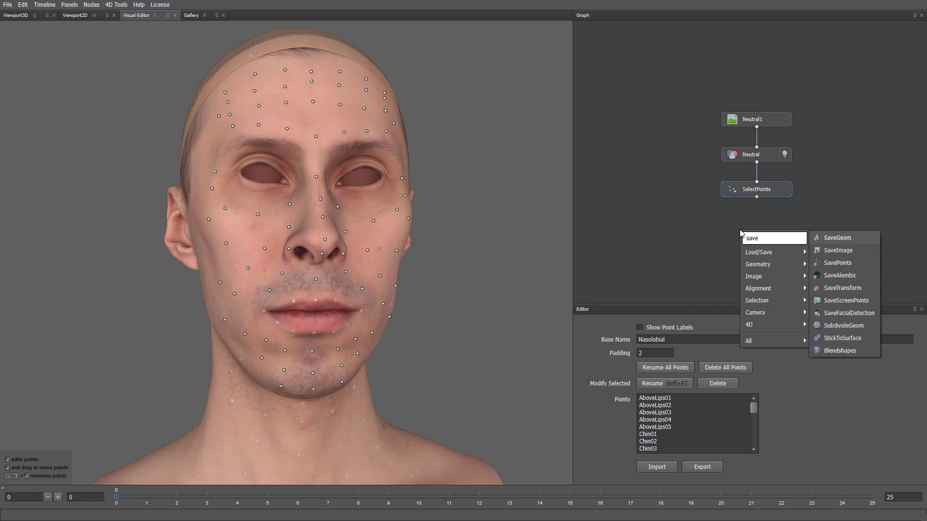
Add a SavePoints node fed by SelectPoints and browse for its output file.
{"action": "left_click", "coordinate": [840, 263]}
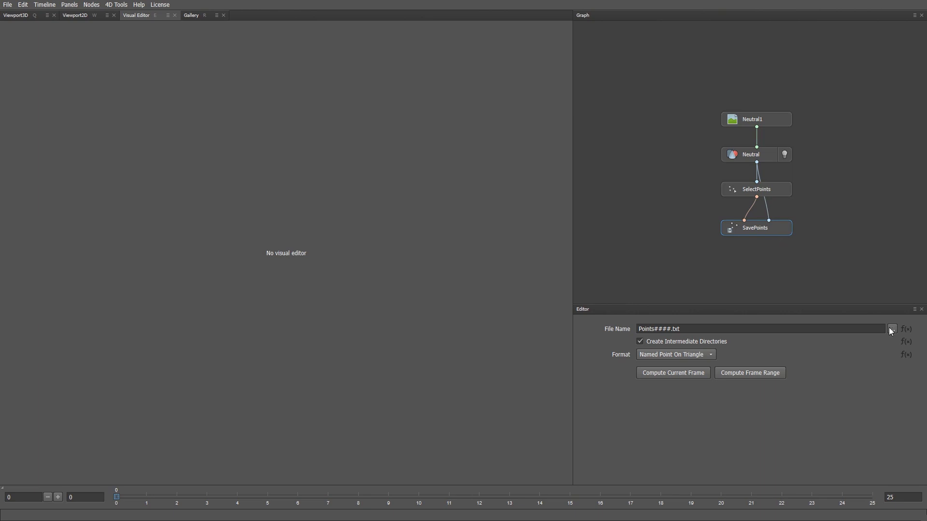
{"action": "left_click", "coordinate": [892, 328]}
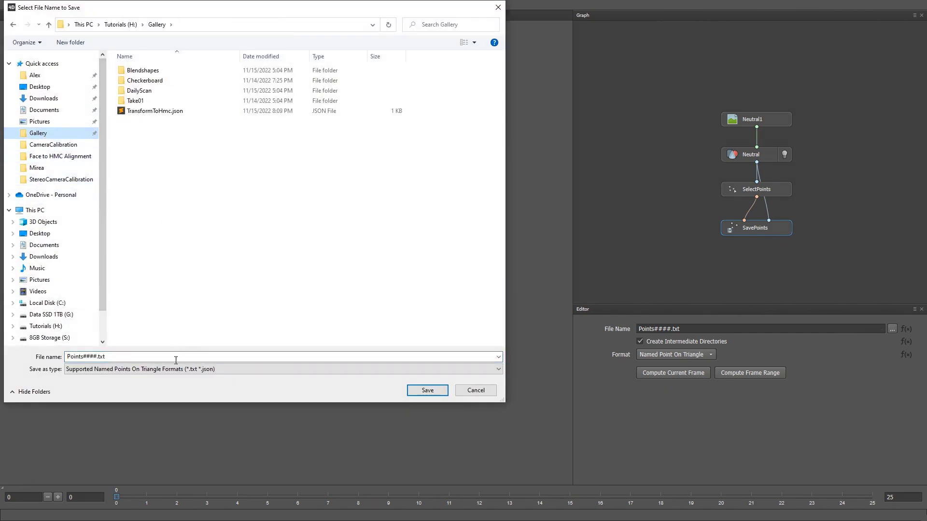
Save the points as Markers.json in the Gallery folder and pull back to view the whole head.
{"action": "type", "text": "Mark"}
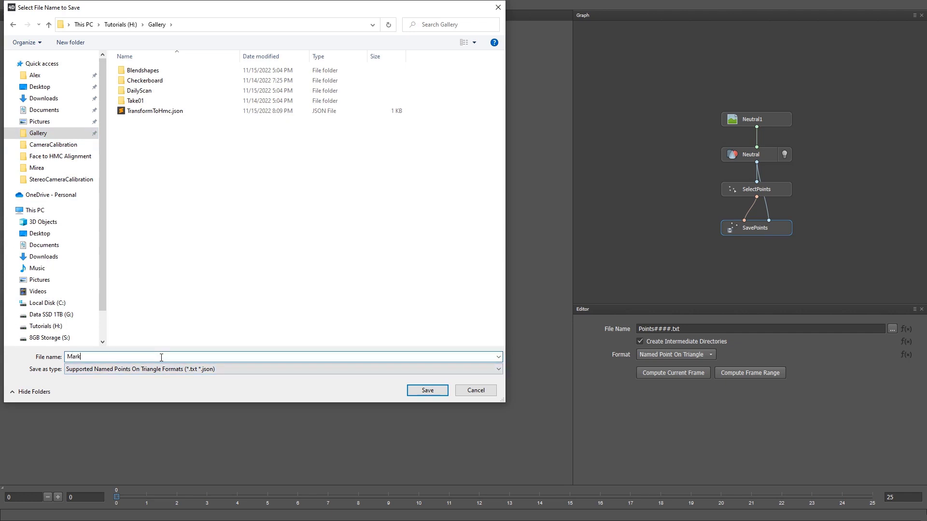
{"action": "left_click", "coordinate": [426, 390]}
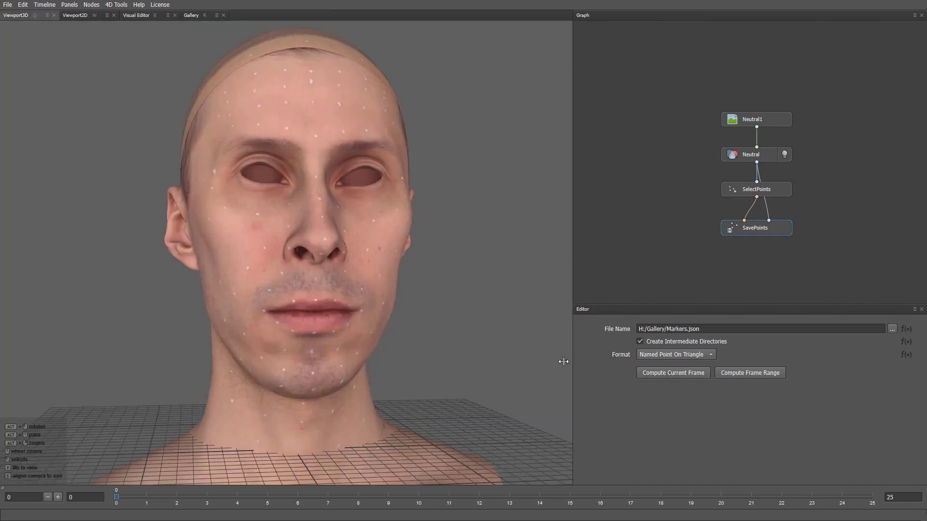
{"action": "left_click_drag", "start_coordinate": [562, 362], "coordinate": [375, 338]}
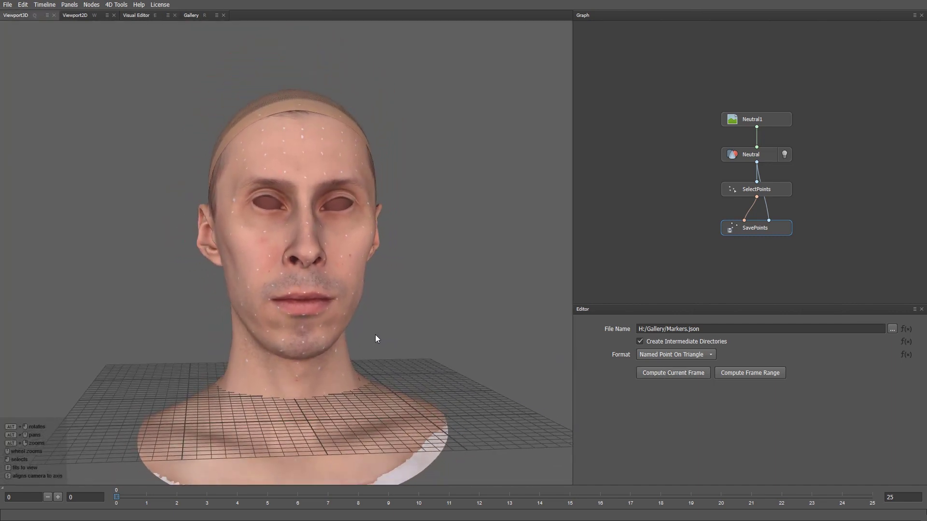